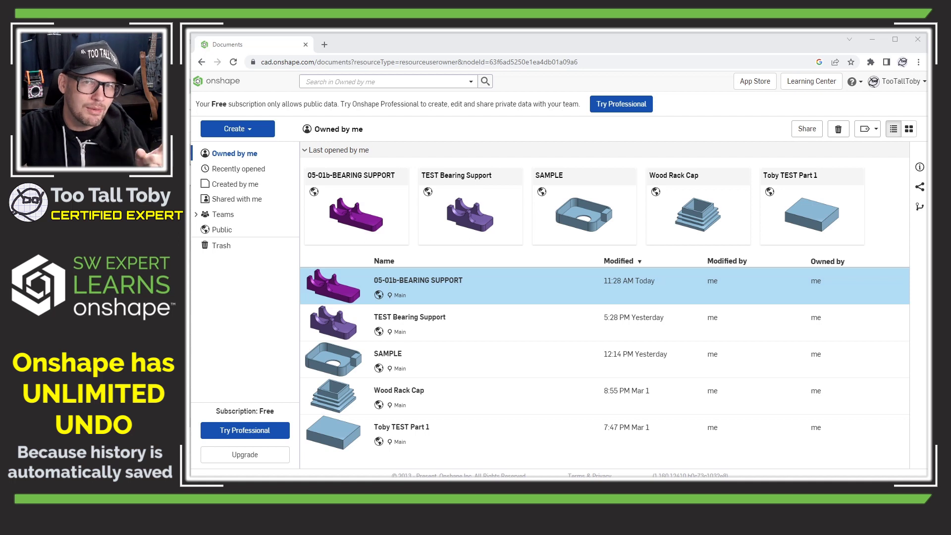
mouse_move(431, 280)
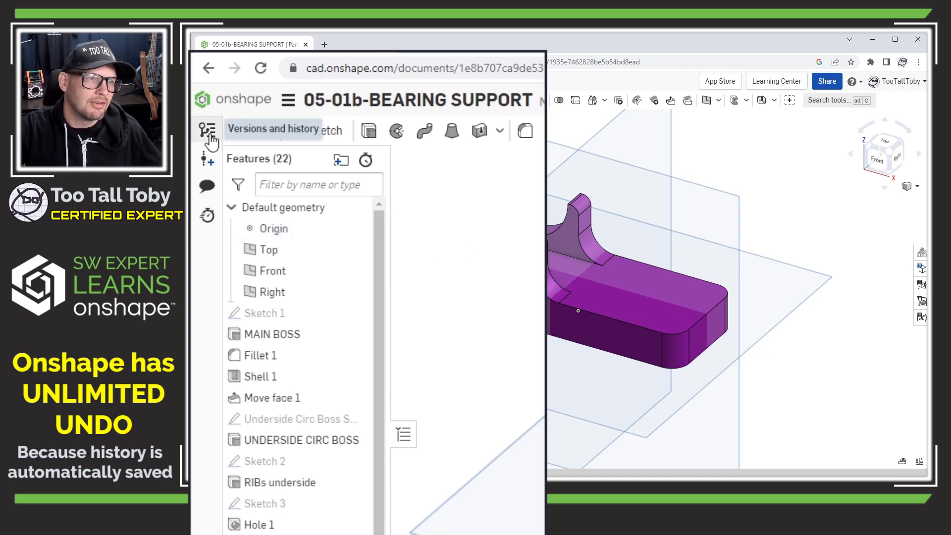
Show the Versions and history panel and scroll its change list down to Start.
left_click(208, 131)
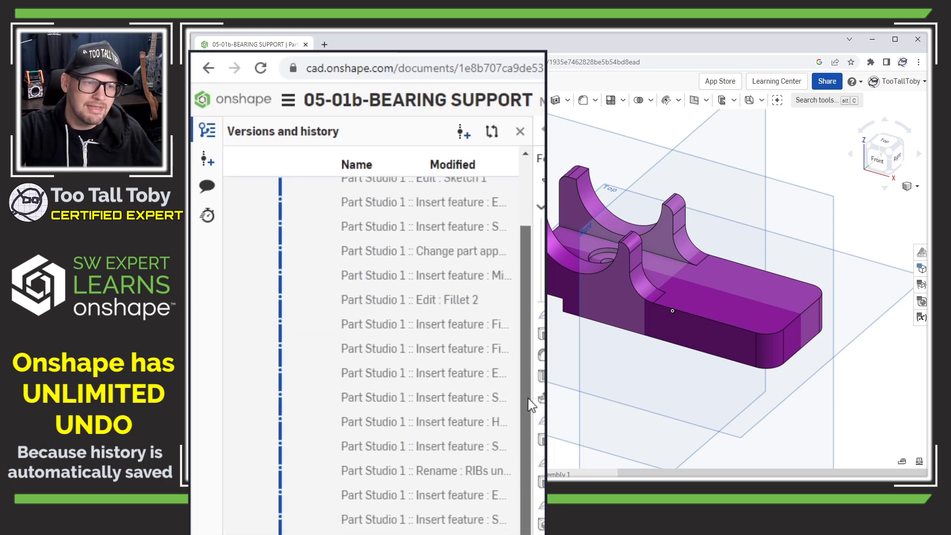
scroll("down", 3)
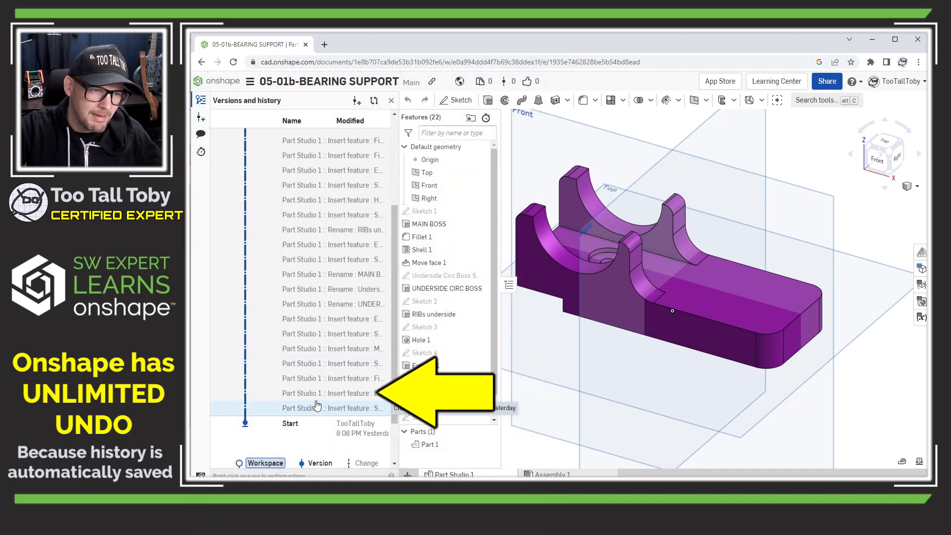
Preview past states: first extrude, first sketch only, Extrude 2, then later extrude changes.
left_click(333, 393)
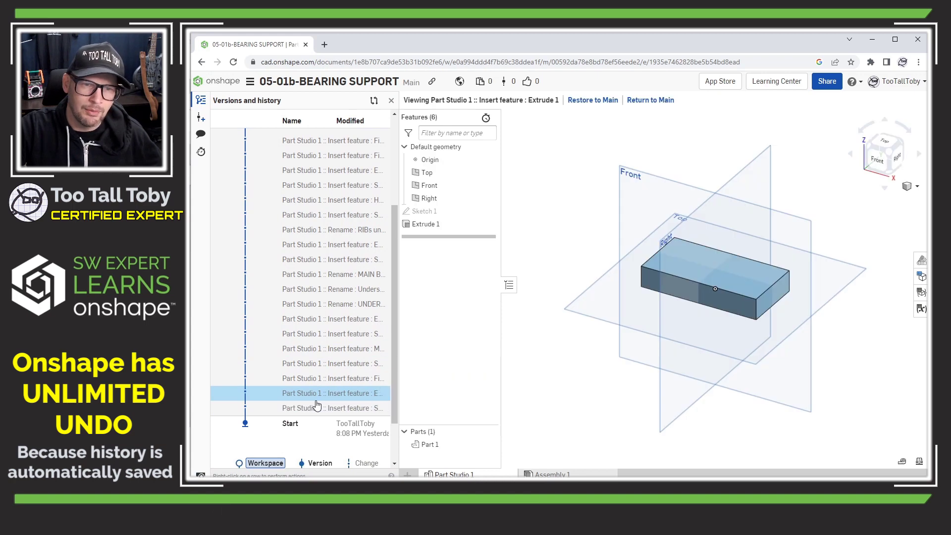
left_click(333, 407)
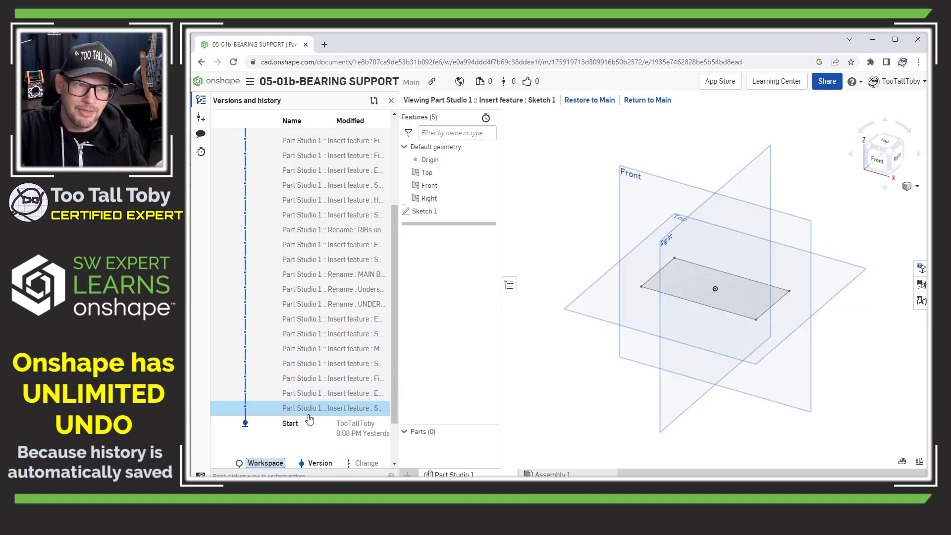
left_click(318, 318)
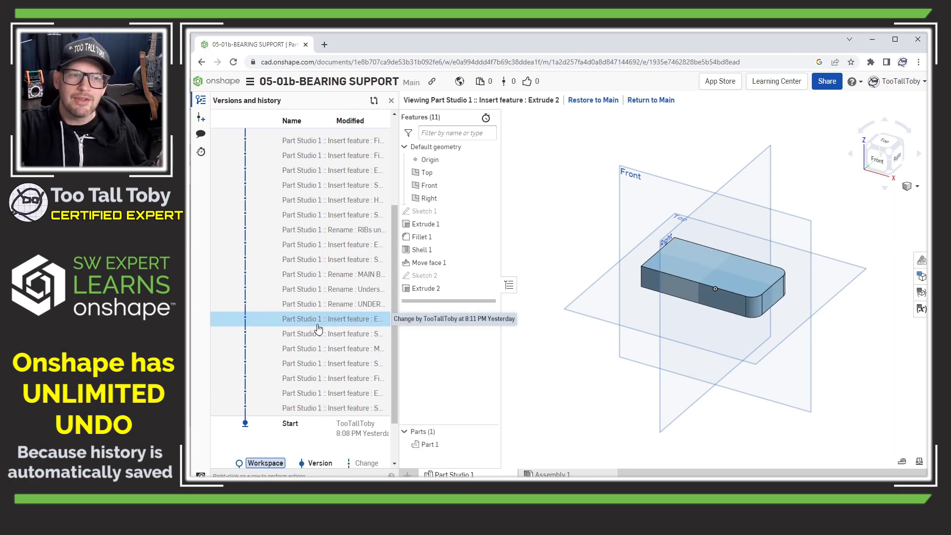
left_click(333, 274)
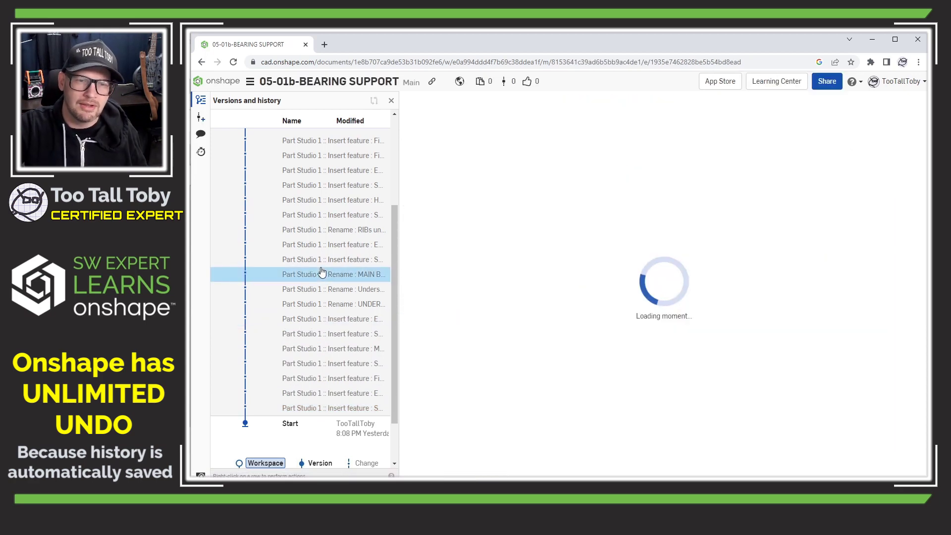
left_click(334, 274)
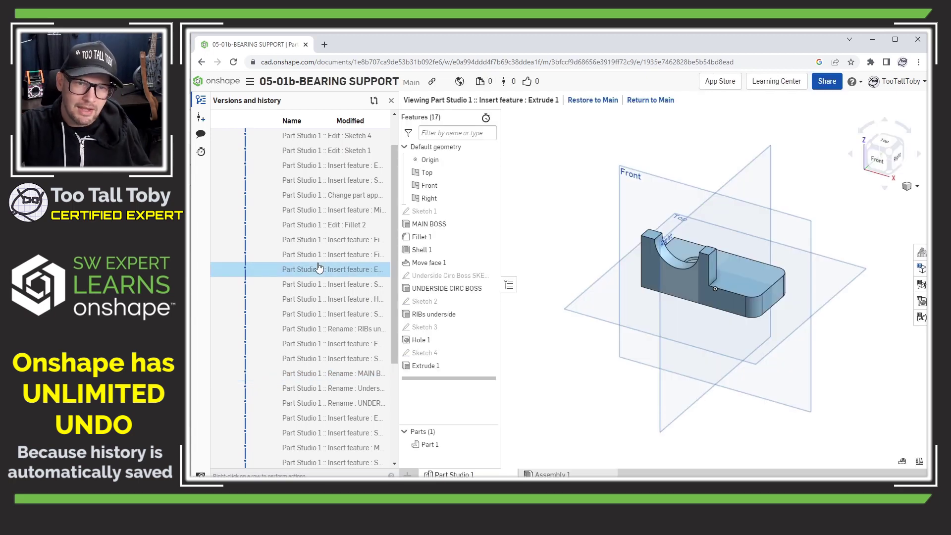
mouse_move(320, 262)
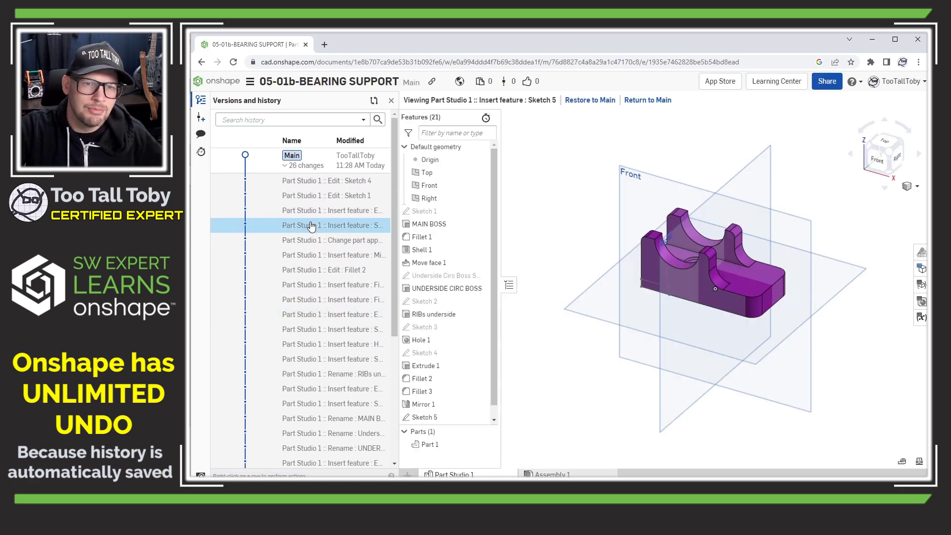
mouse_move(323, 225)
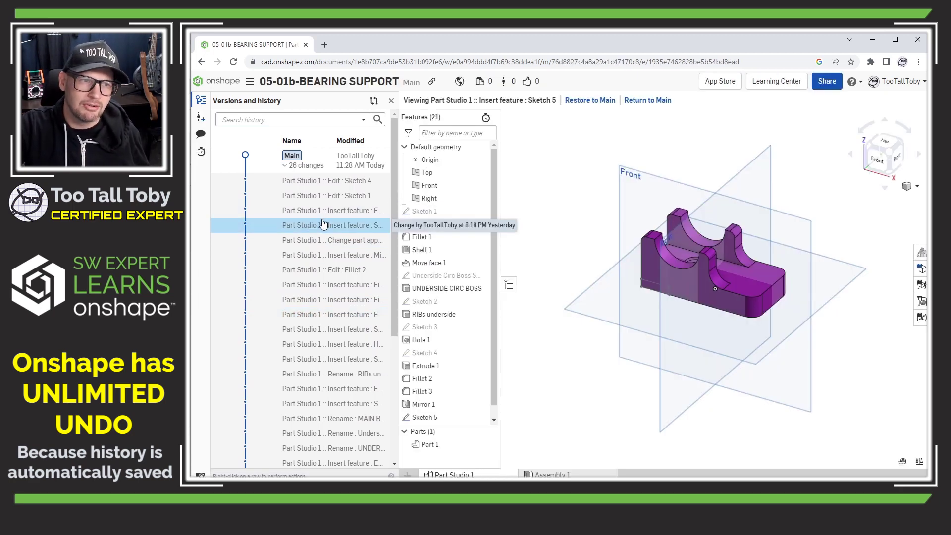
Compare the Sketch 1 edit, latest Sketch 4 edit and earlier Extrude 2 states in preview.
left_click(326, 195)
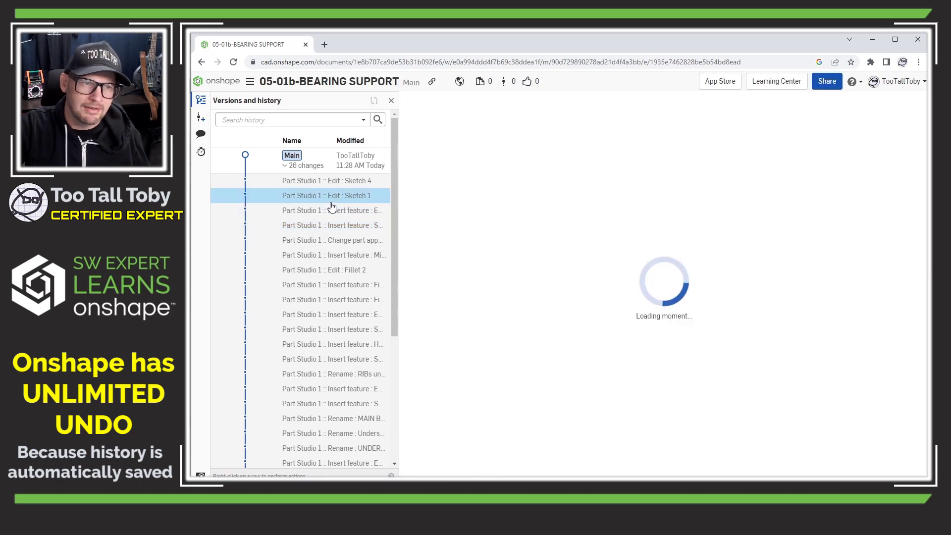
left_click(326, 196)
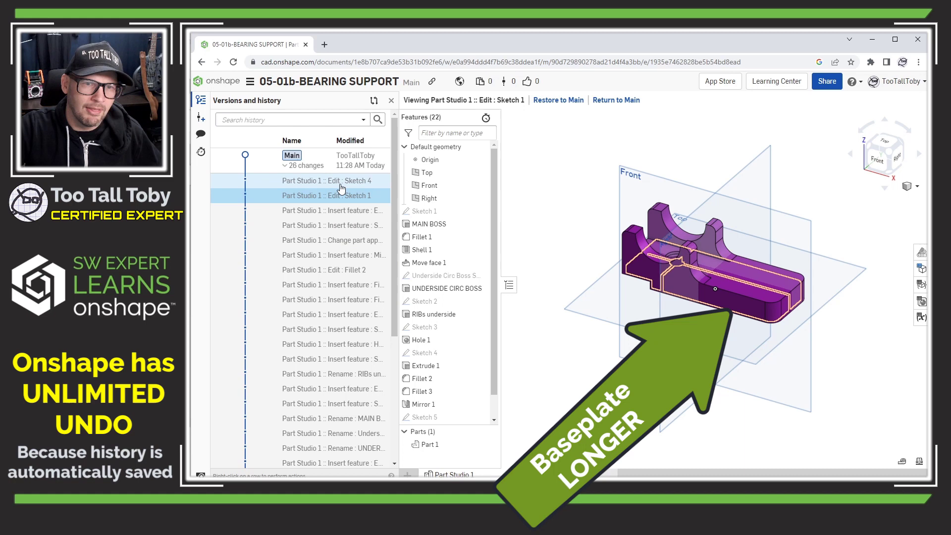
left_click(327, 180)
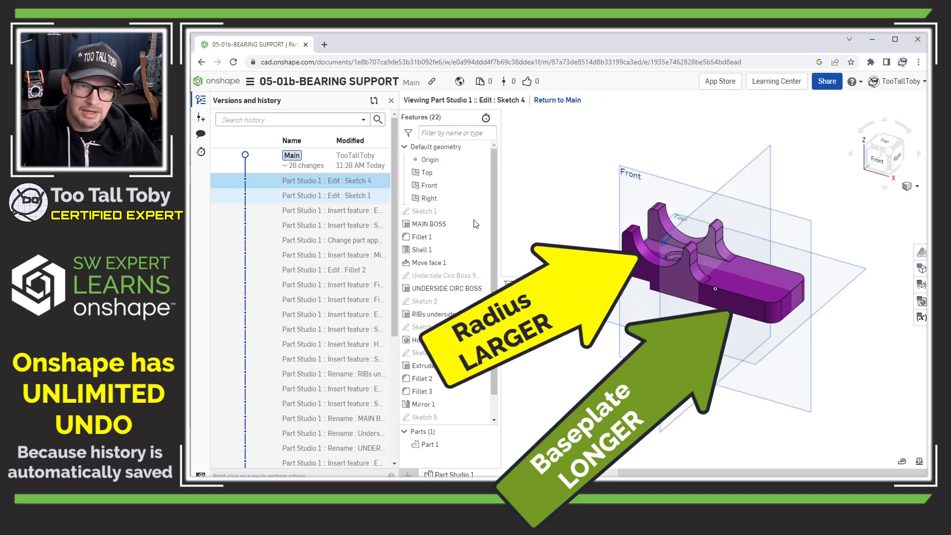
left_click(326, 195)
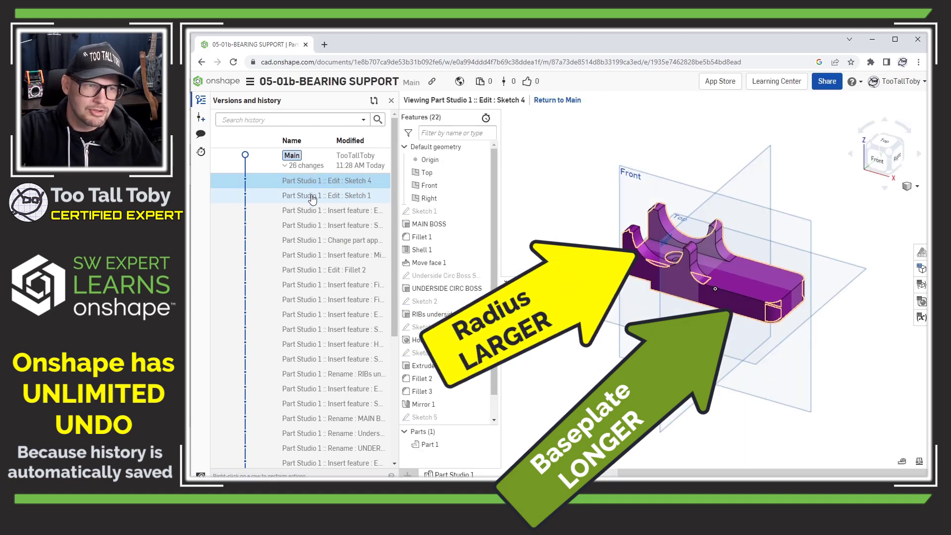
left_click(326, 196)
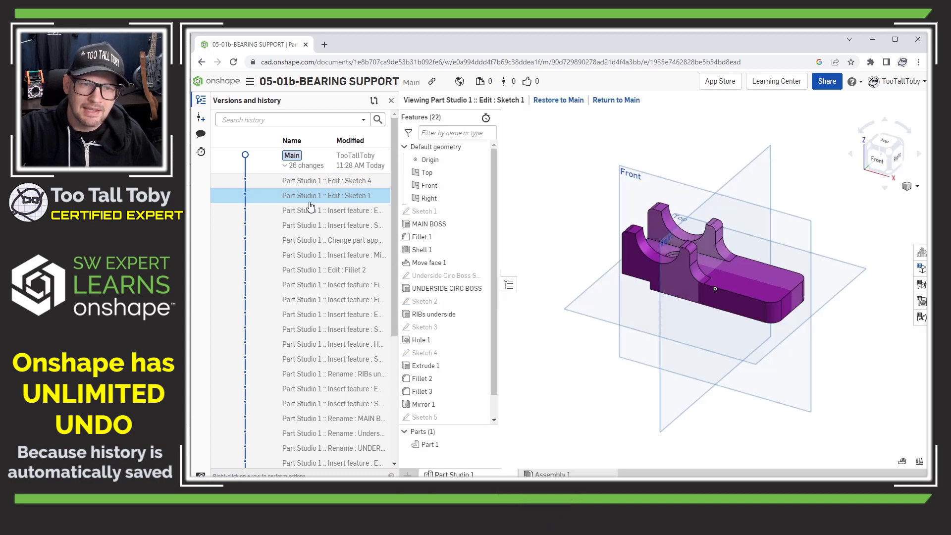
left_click(333, 210)
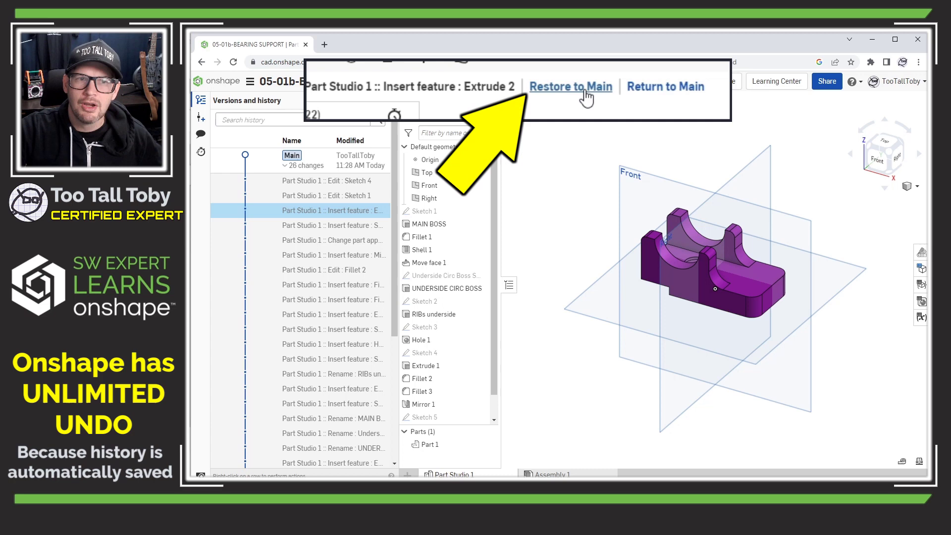
Restore the Extrude 2 state to Main as the bearing support's design.
left_click(666, 86)
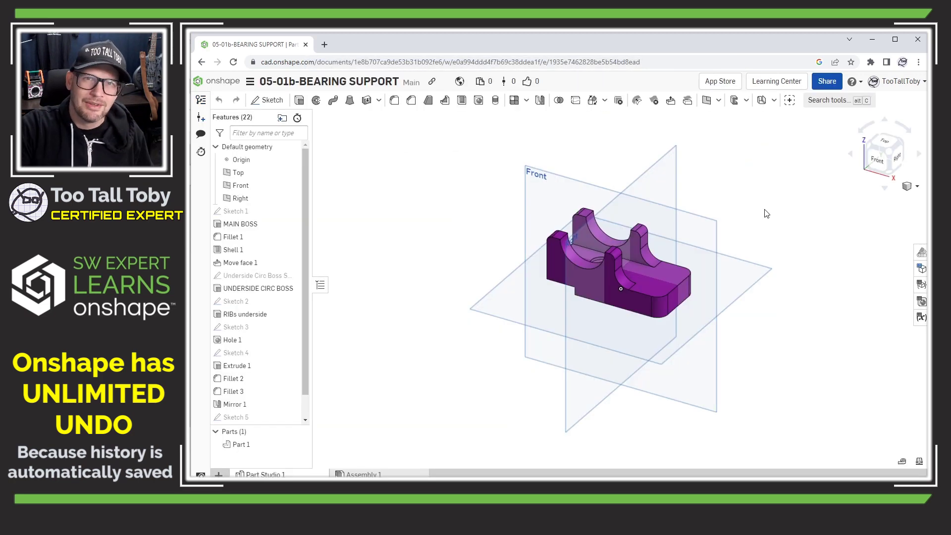